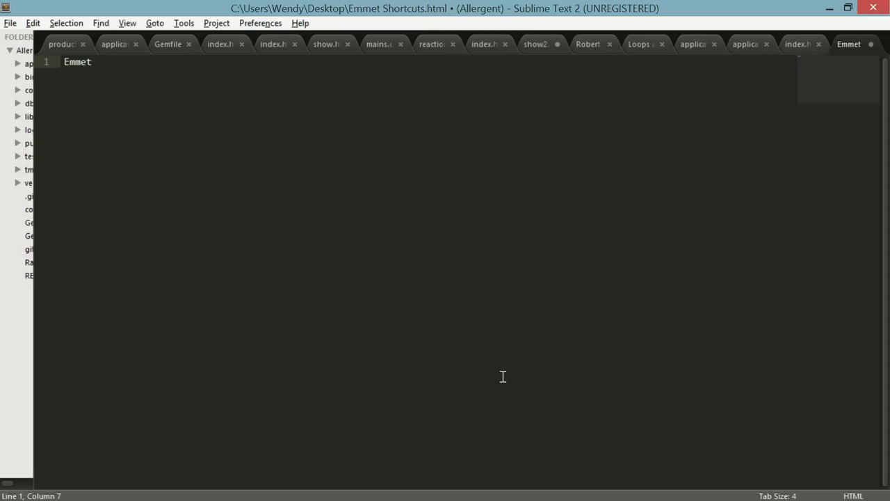
Note 'Emmet.io' and 'CTRL+SHIFT+P', then search 'Emmet' in the Command Palette
type(".io")
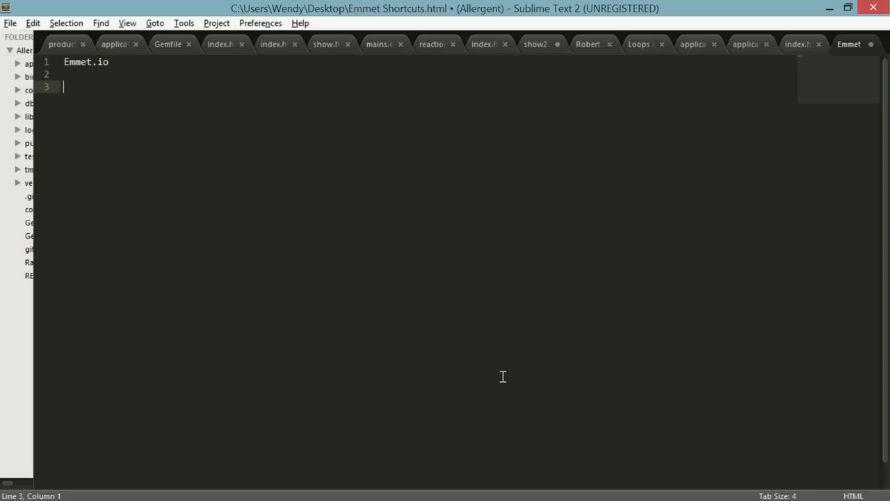
type("CTRL+SHI")
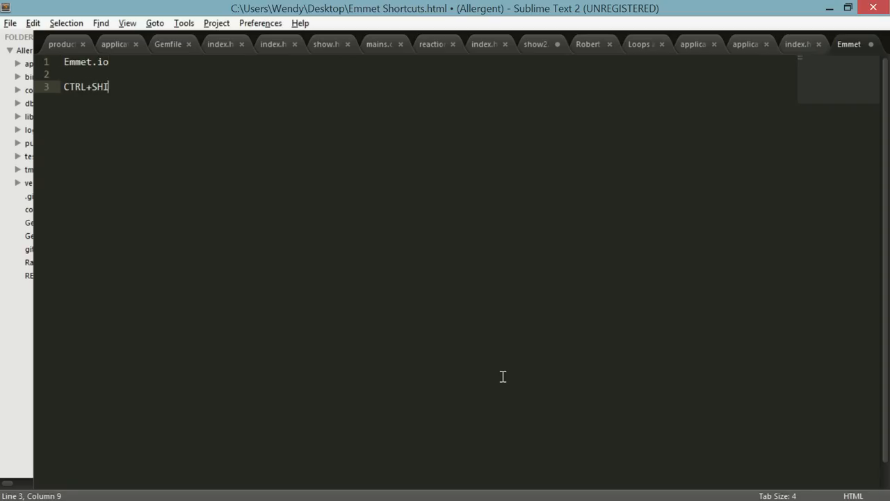
type("FT+P")
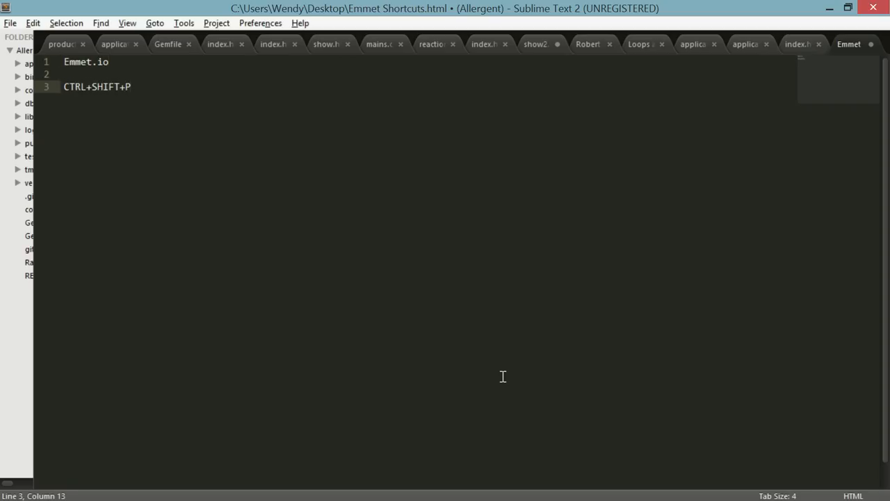
key("ctrl+shift+p")
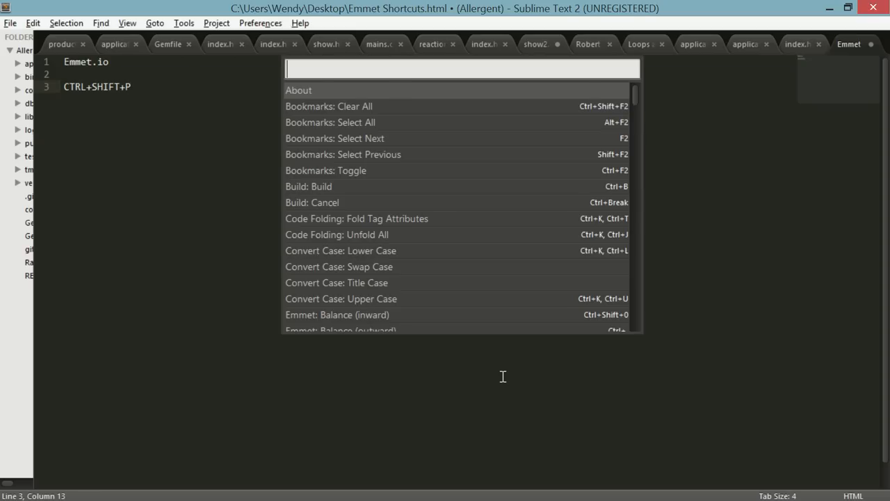
type("Emmet")
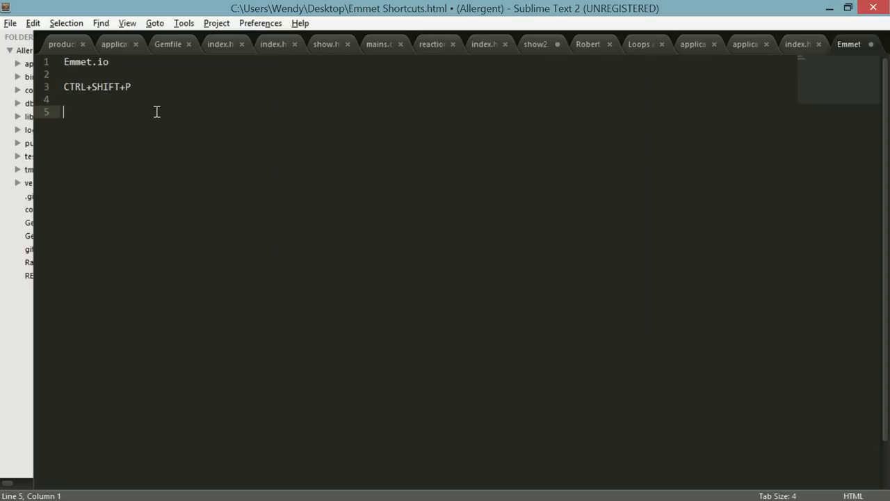
Add the note 'Install, go ahead and restart your IDE' and browse the Preferences menu
type("Install, go an")
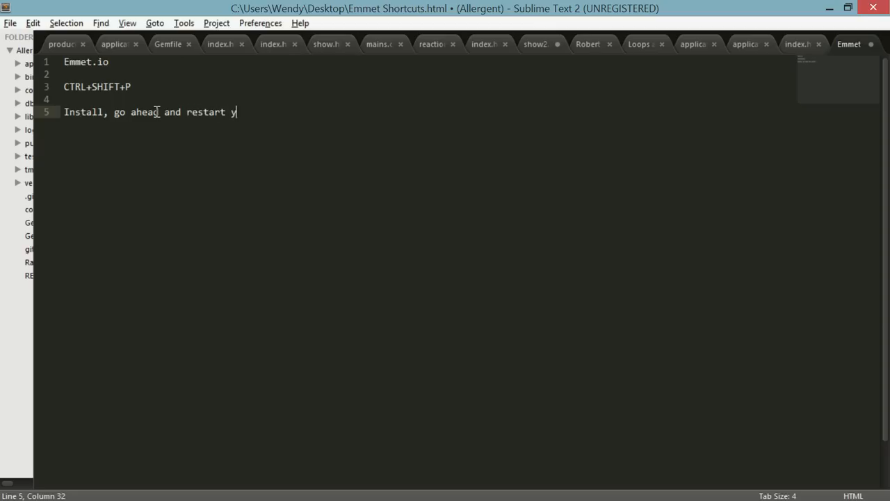
type("our IDE")
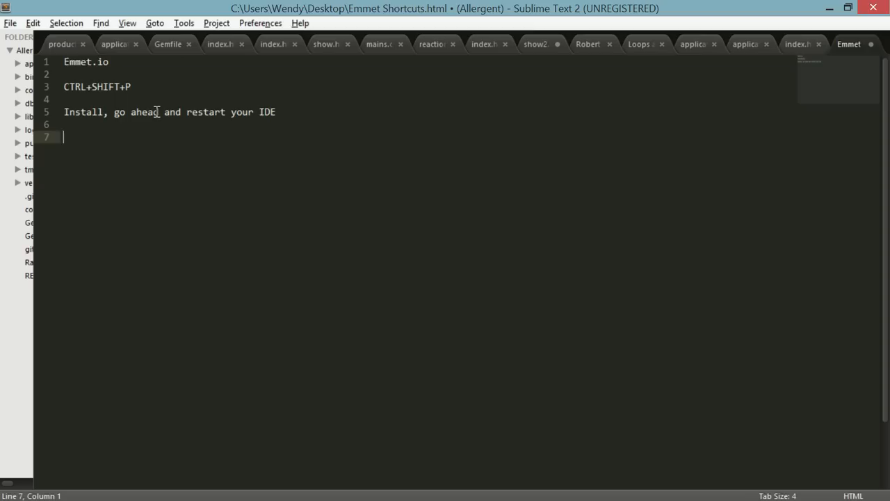
left_click(260, 22)
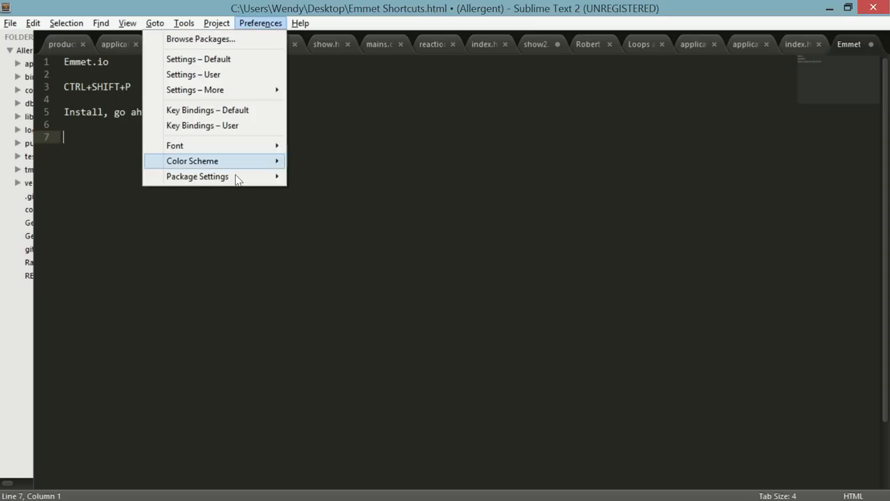
mouse_move(197, 175)
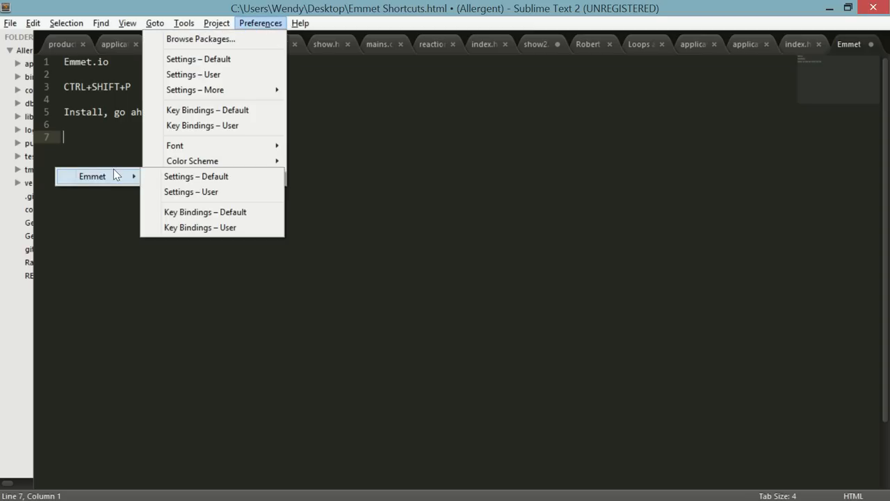
mouse_move(349, 169)
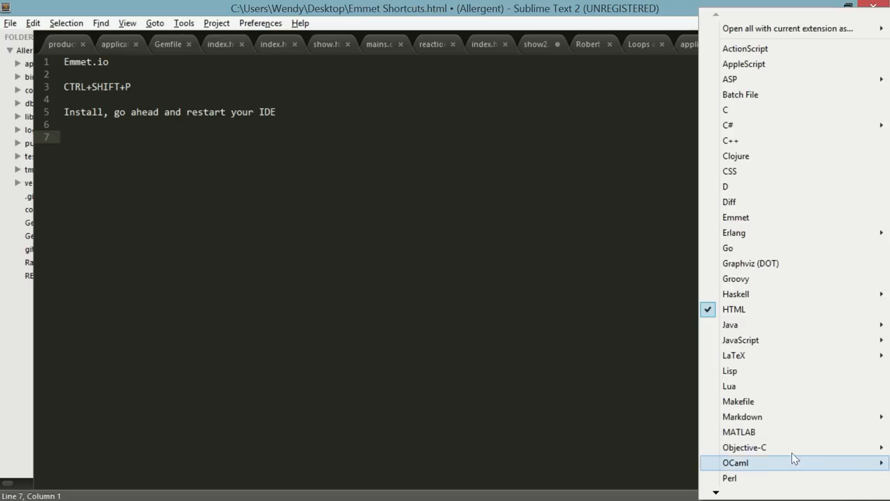
mouse_move(730, 479)
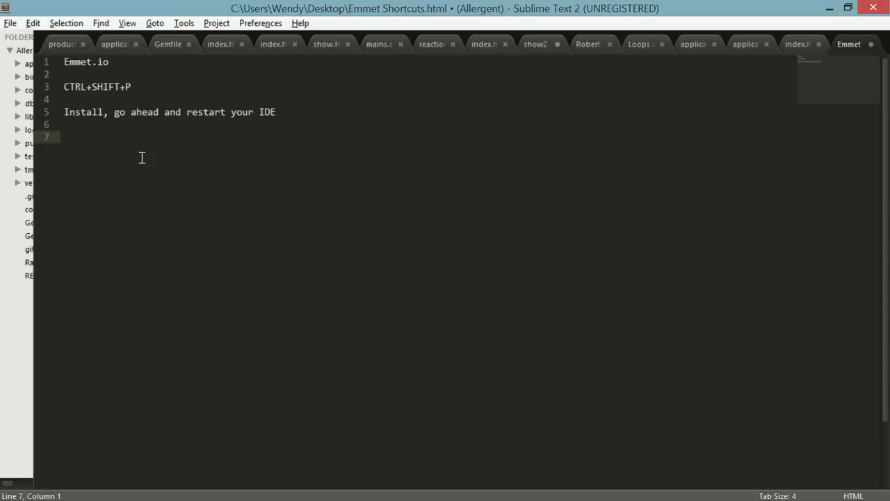
Expand '!' into an HTML5 boilerplate and title the page 'Emmet Demo'
type("!")
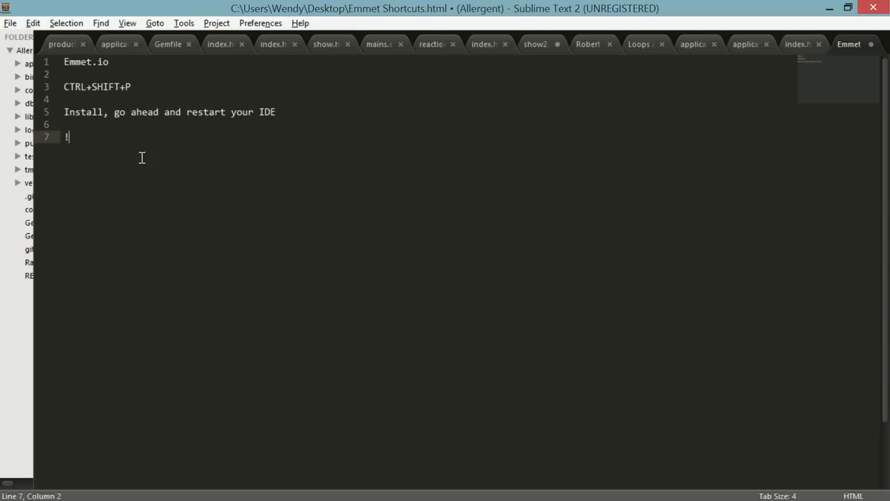
key("Tab")
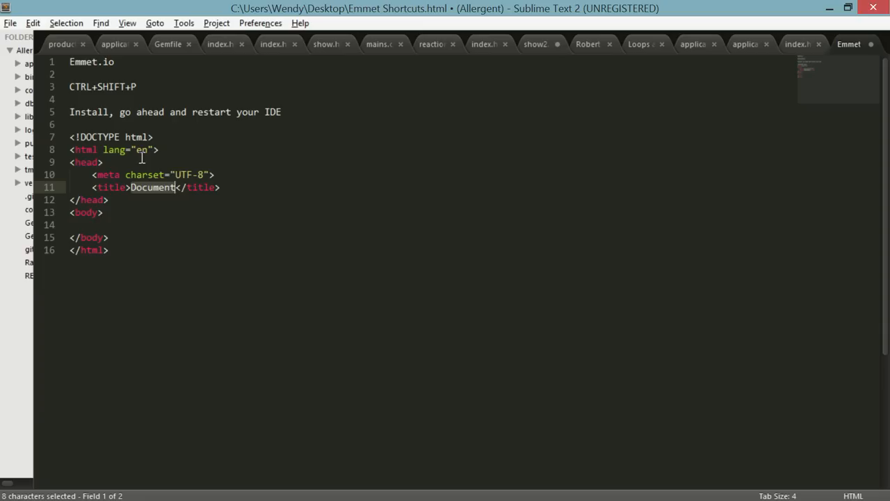
type("E")
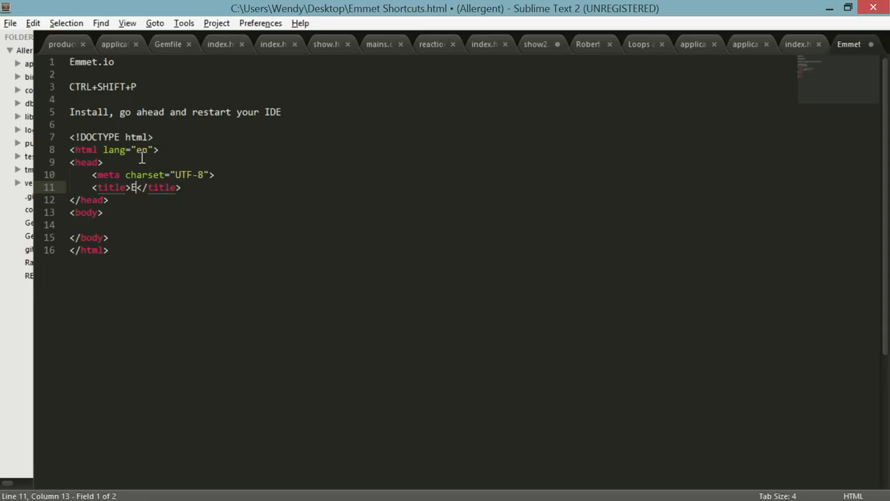
type("mmet Demo")
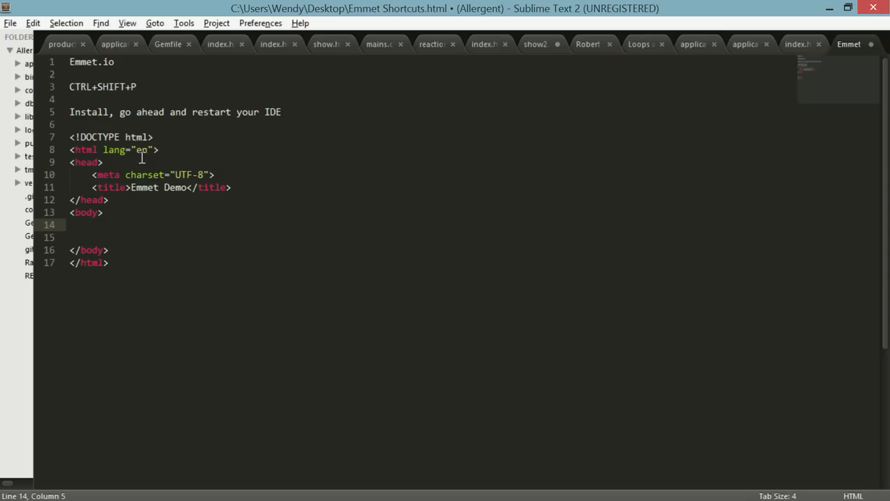
Add a 'Siblings' note with '+' and expand div+p+label into three sibling elements
type("Siblings, which are on the same line")
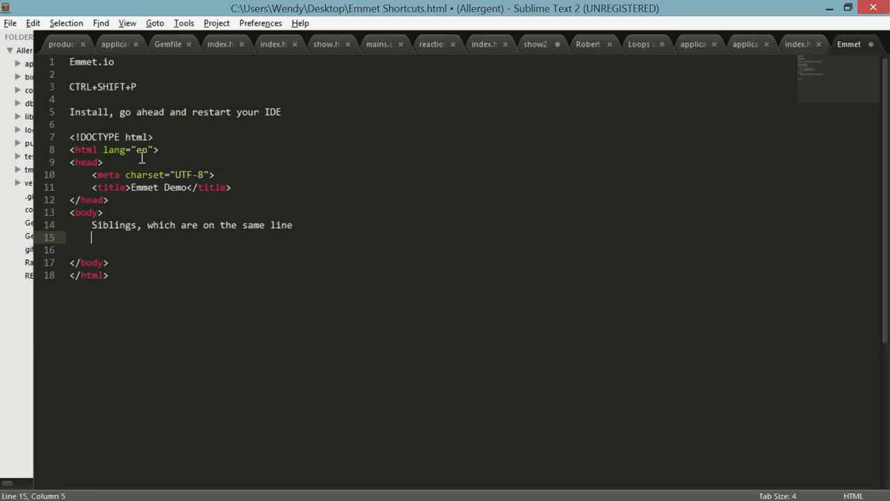
type("+")
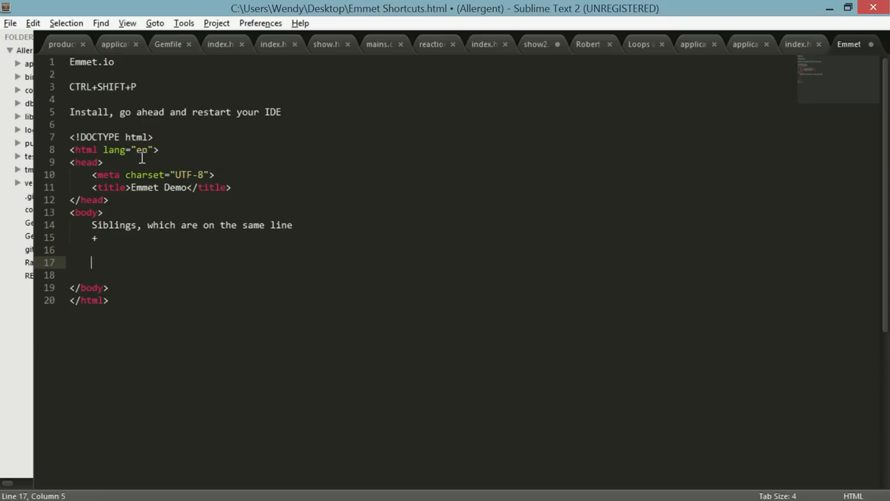
type("div+")
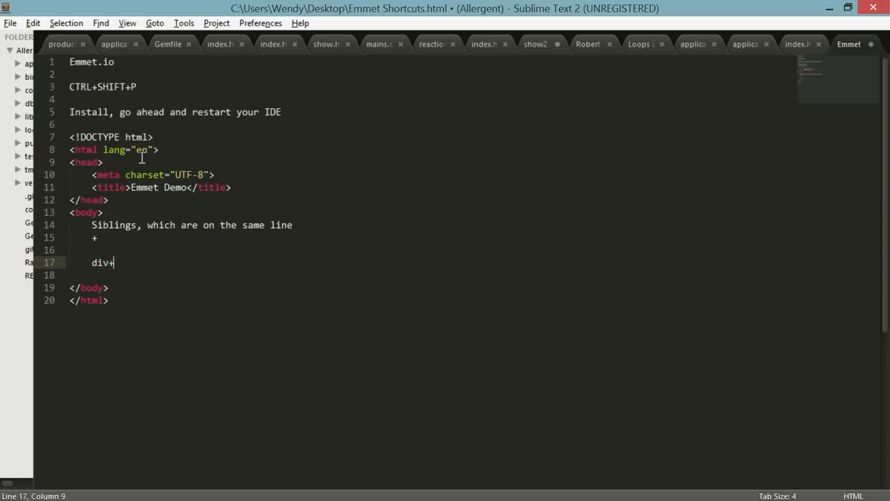
type("p+la")
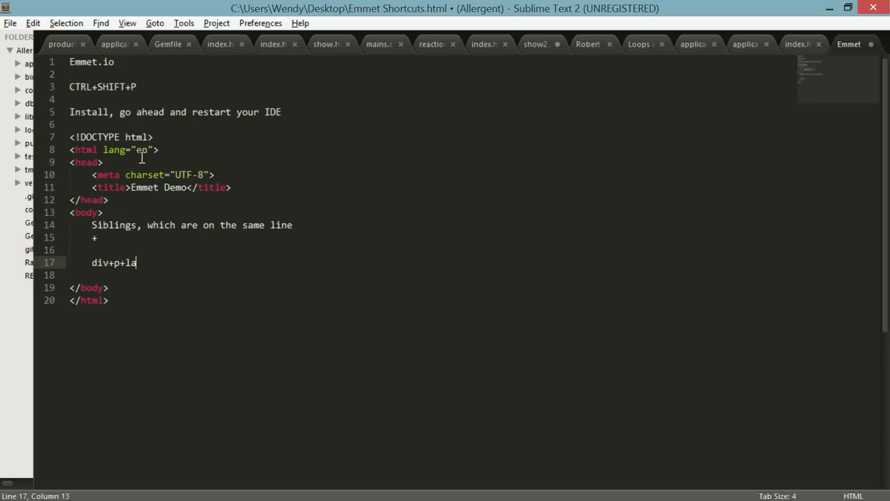
type("bel")
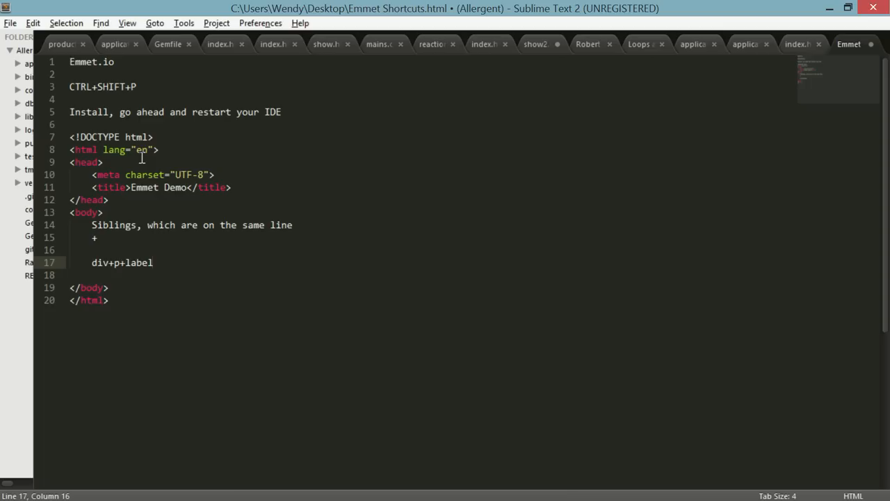
key("Tab")
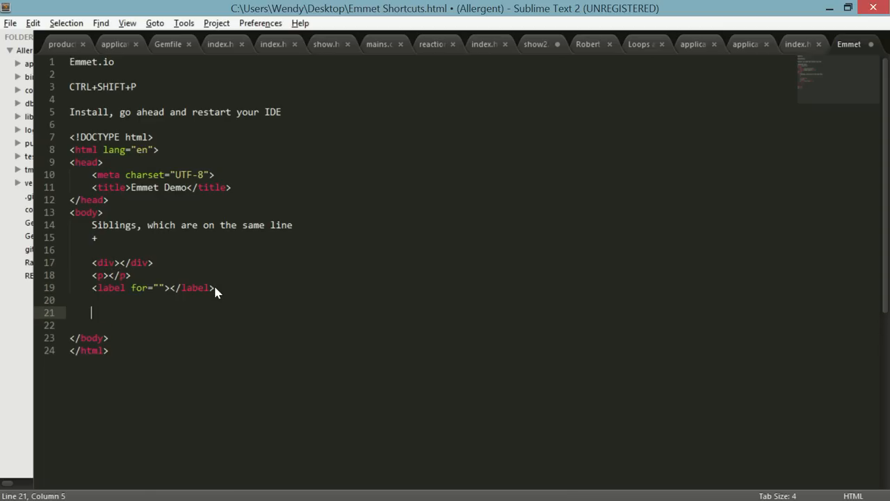
type("Children,")
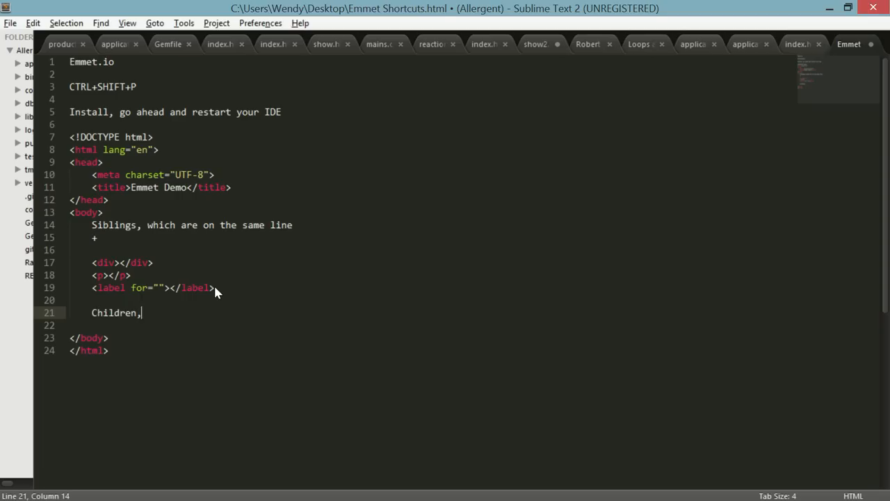
Finish the 'Children, which are indented' note and expand div>p>label into nested elements
type("which are indente")
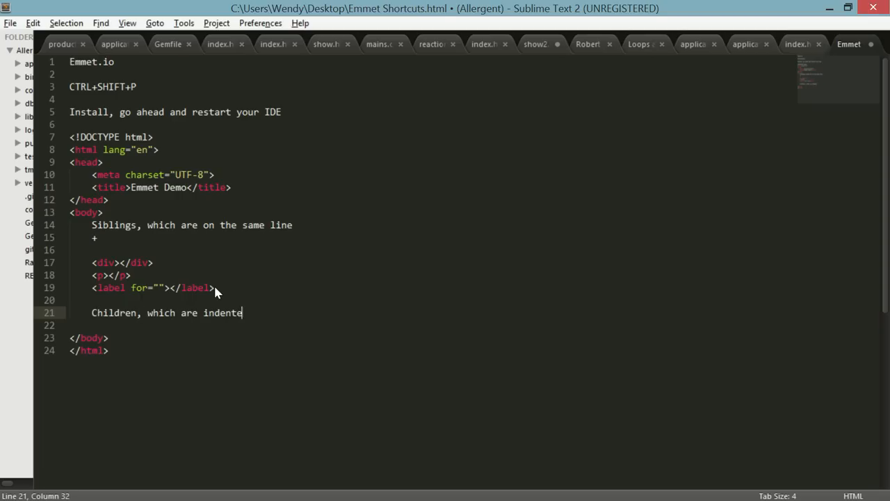
key("enter")
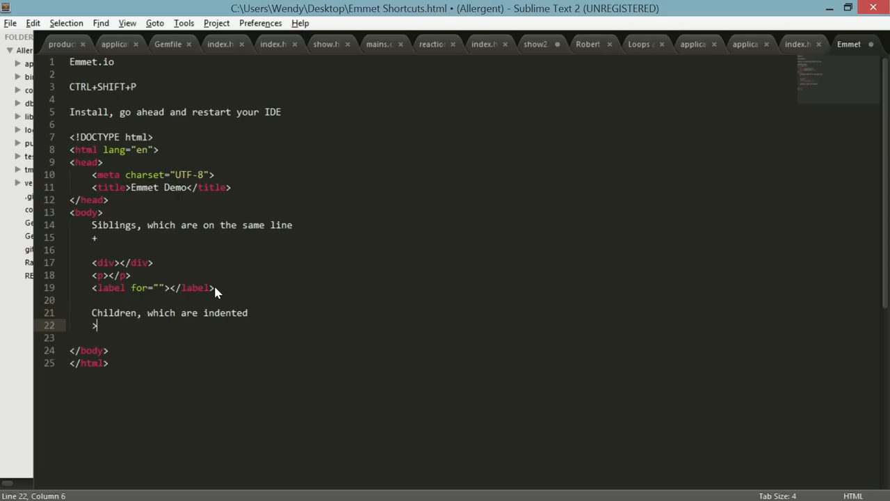
type("div")
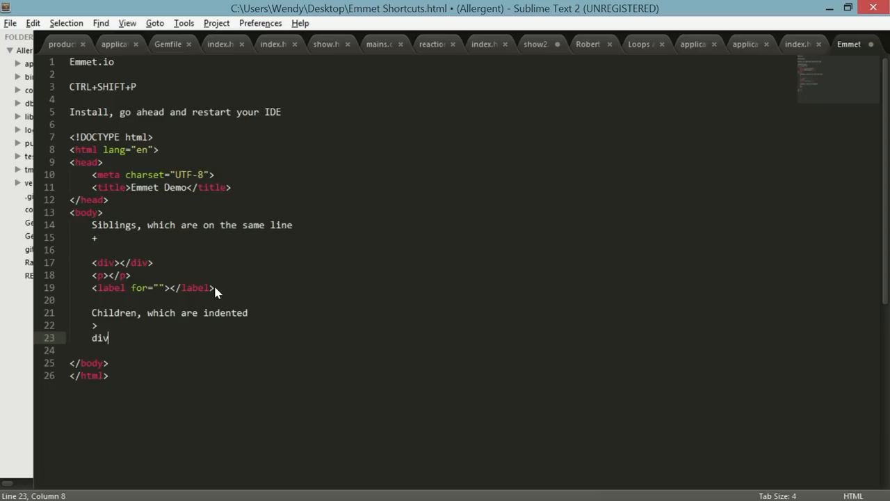
type(">p>")
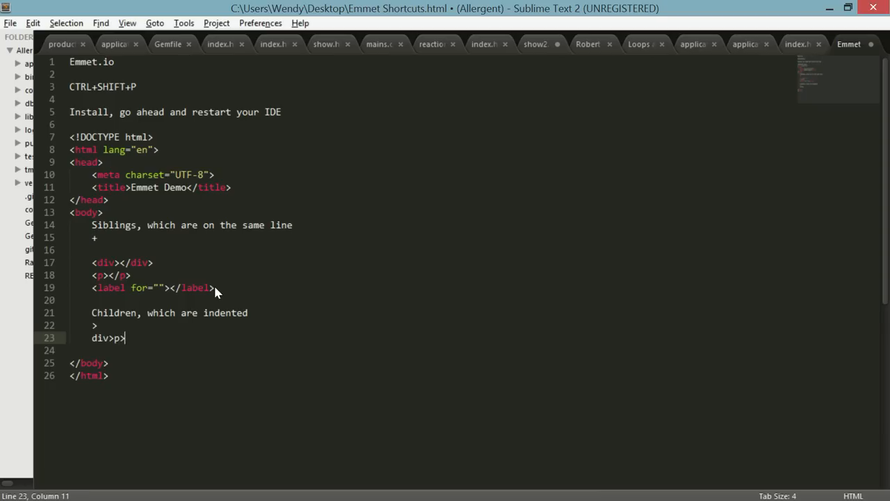
type("label")
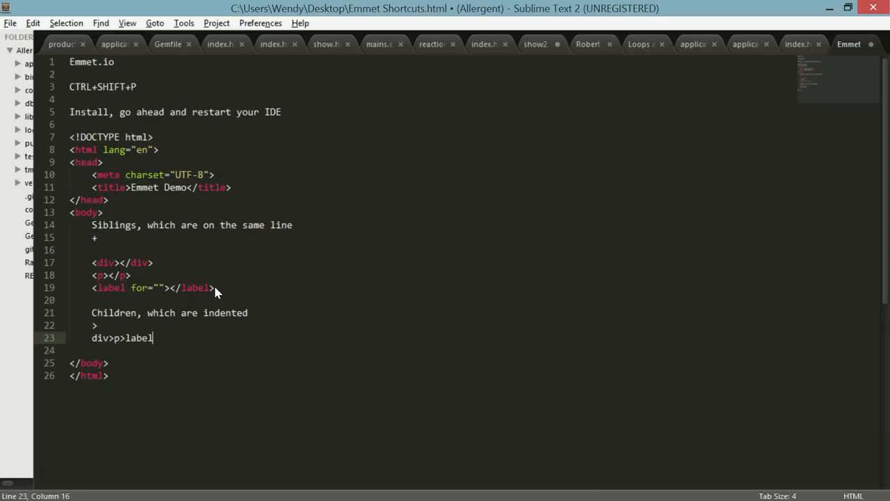
key("Tab")
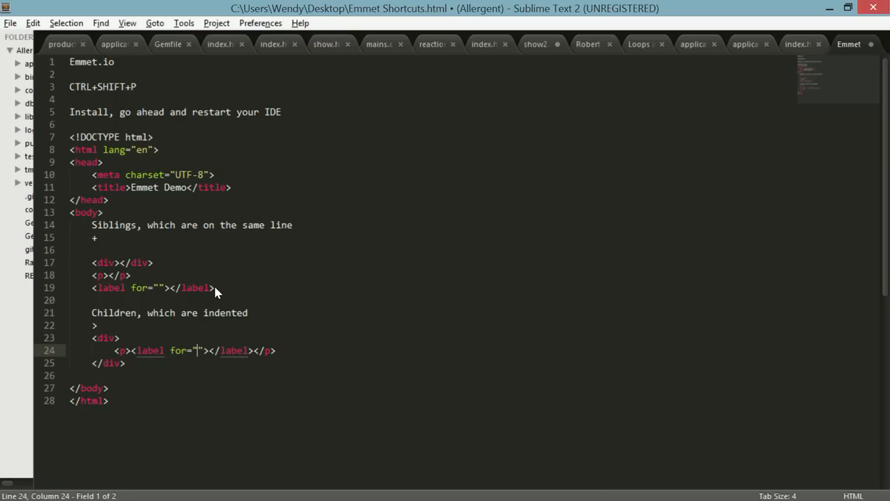
key("tab")
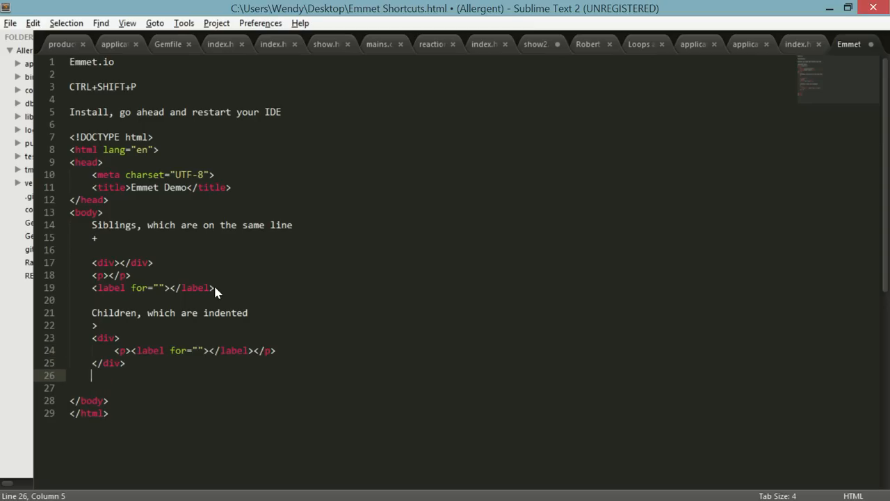
Add a 'Classes and divs' note, expand an empty div and a .main-content div
type("C1")
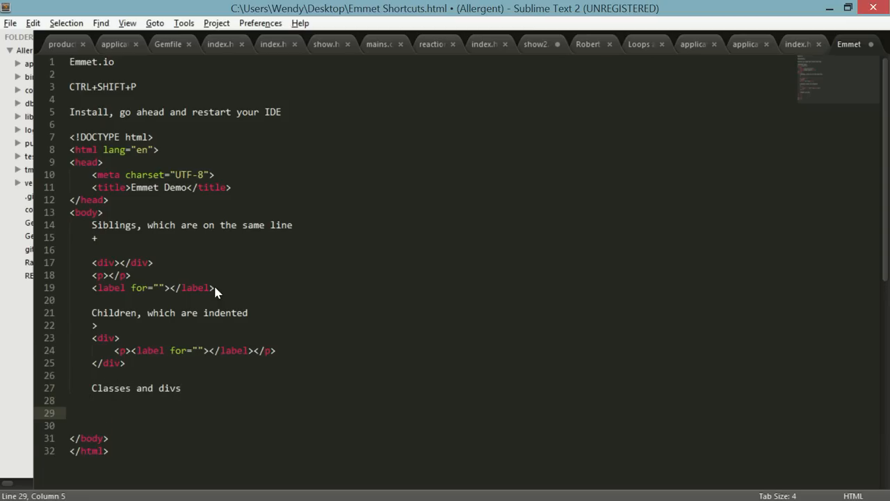
type("div")
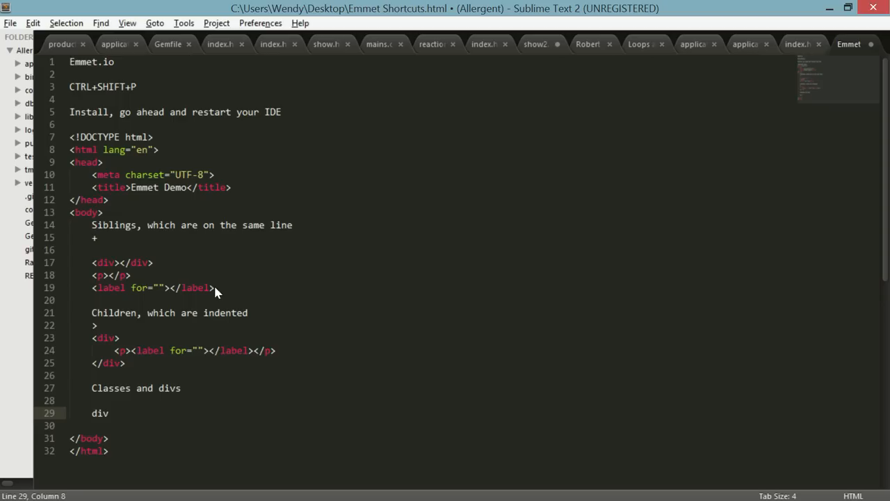
key("Tab")
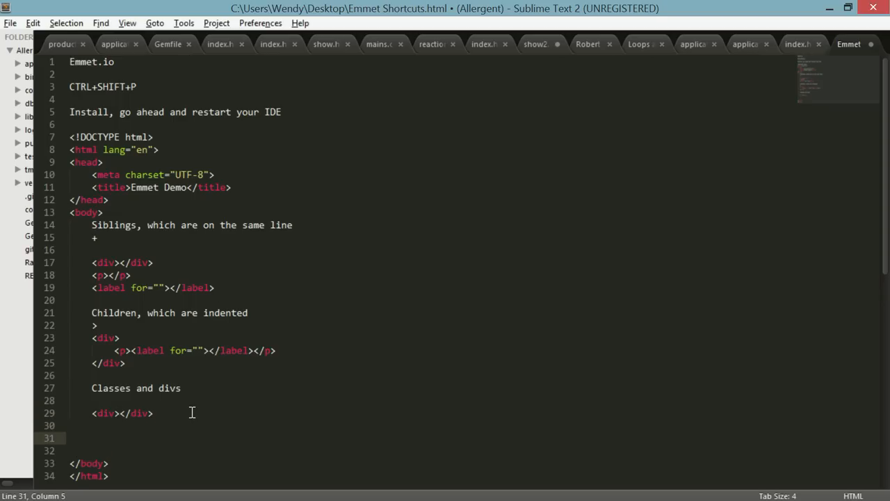
type(".")
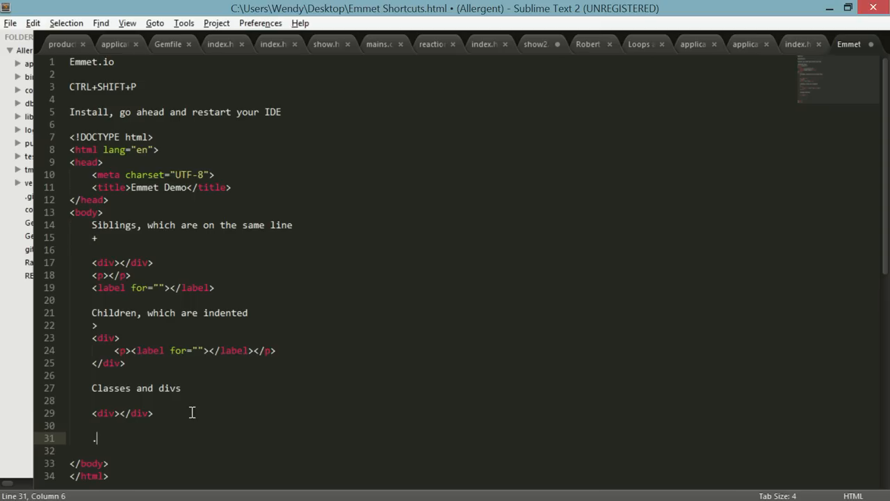
type("main-cont")
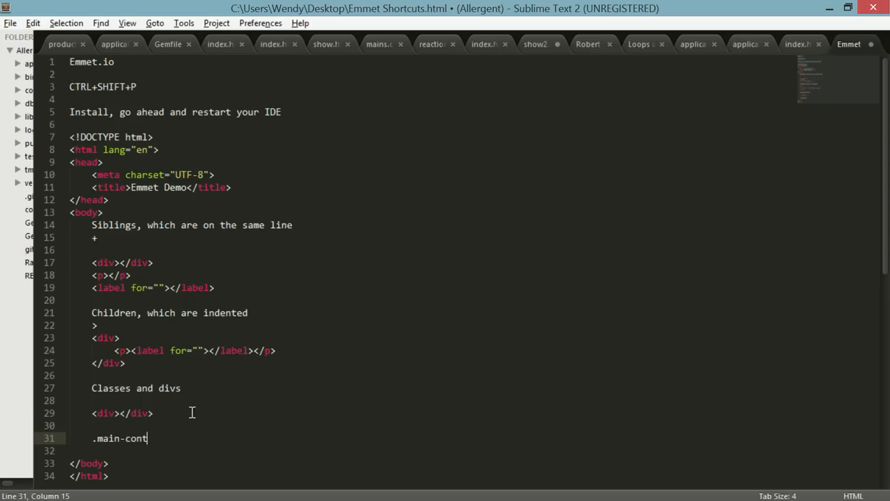
key("Tab")
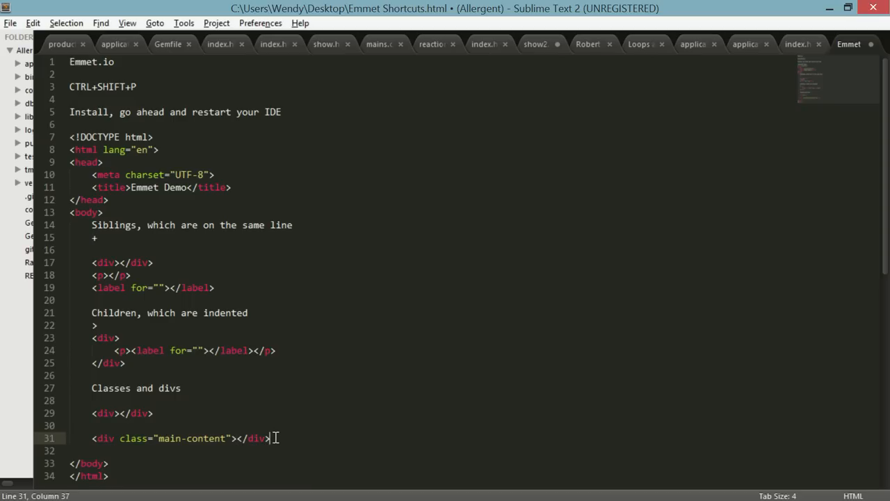
Expand p.main-content into a classed paragraph and begin a .container abbreviation
key("enter")
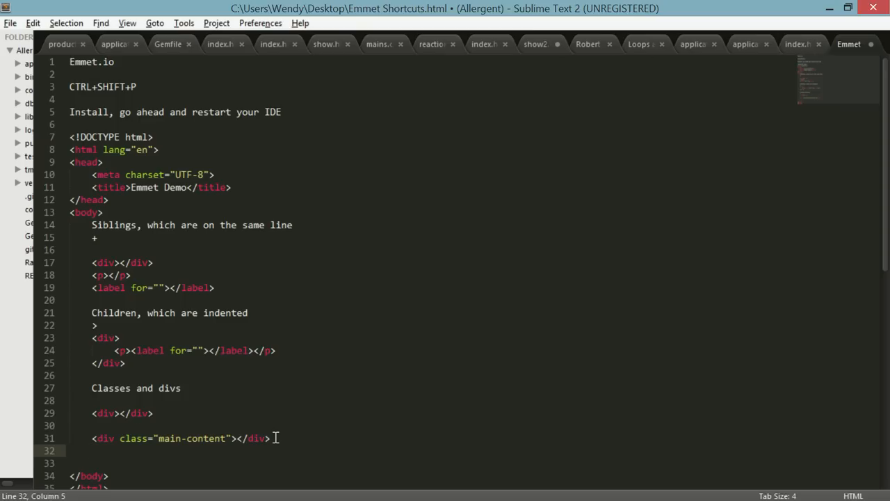
type("p.")
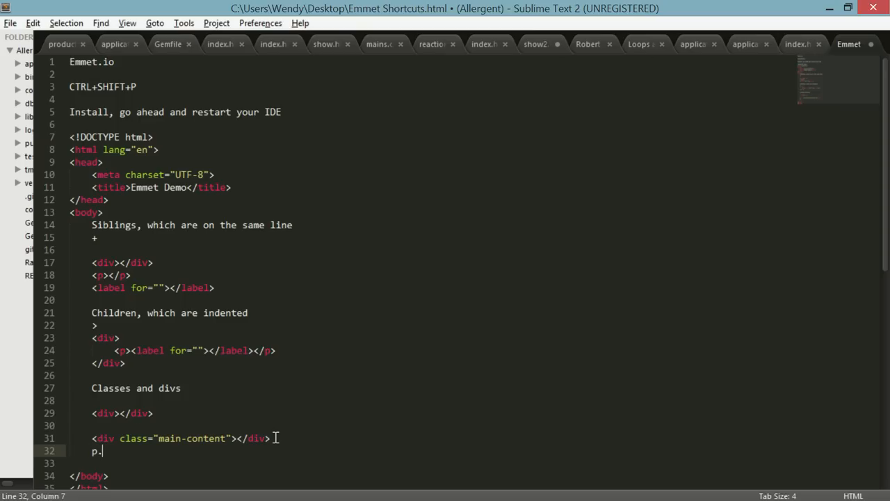
type("main-content")
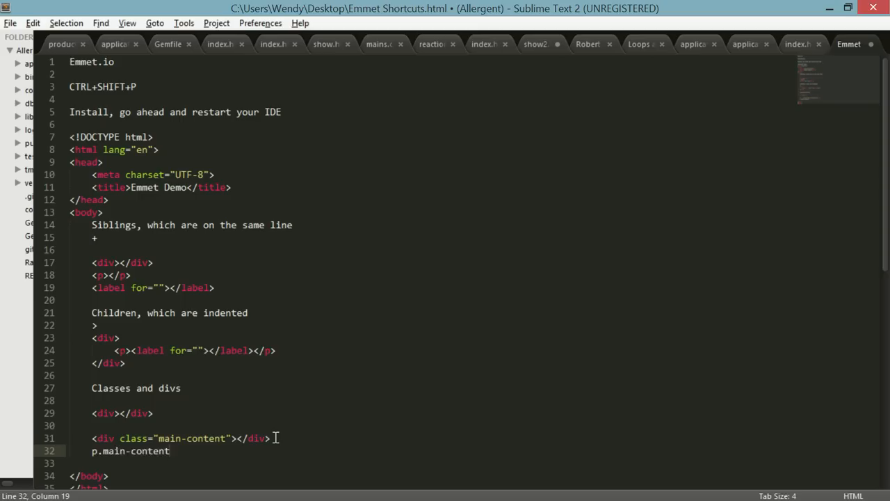
key("Tab")
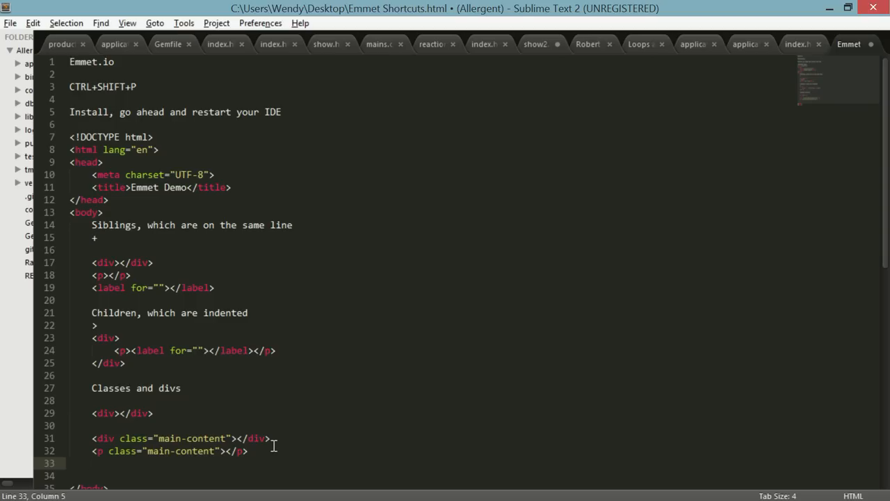
type(".container>.")
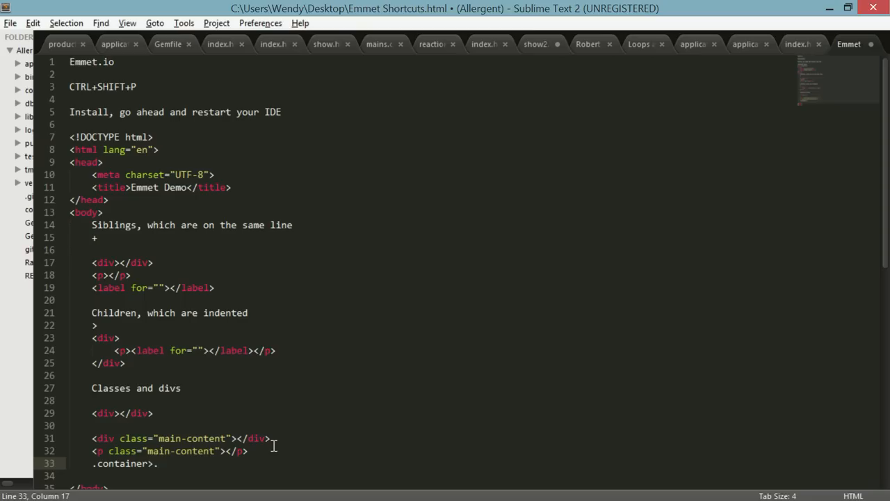
Expand .container>.row>.col-md-4*3 into a Bootstrap grid with three columns
type("row>")
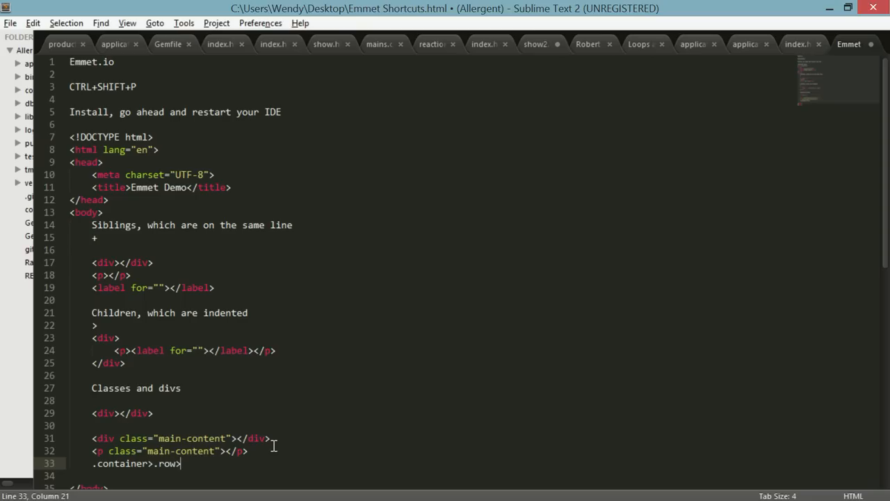
type(".col-md")
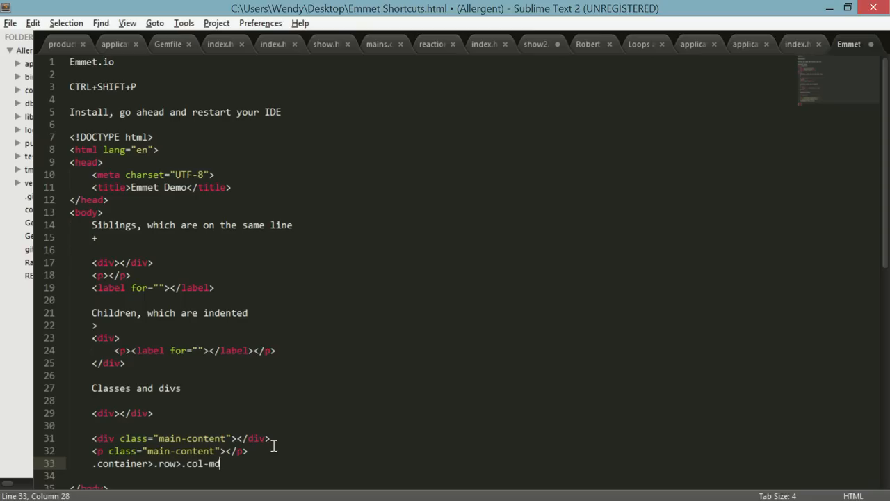
type("-4")
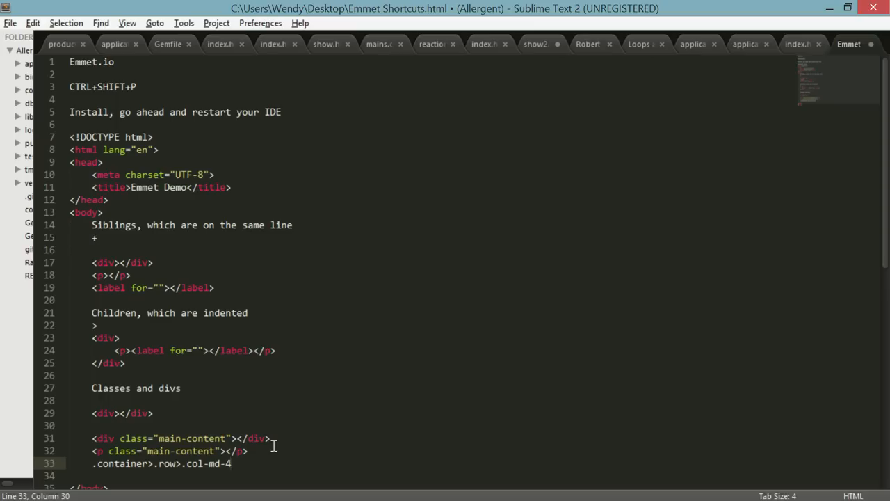
type("*3")
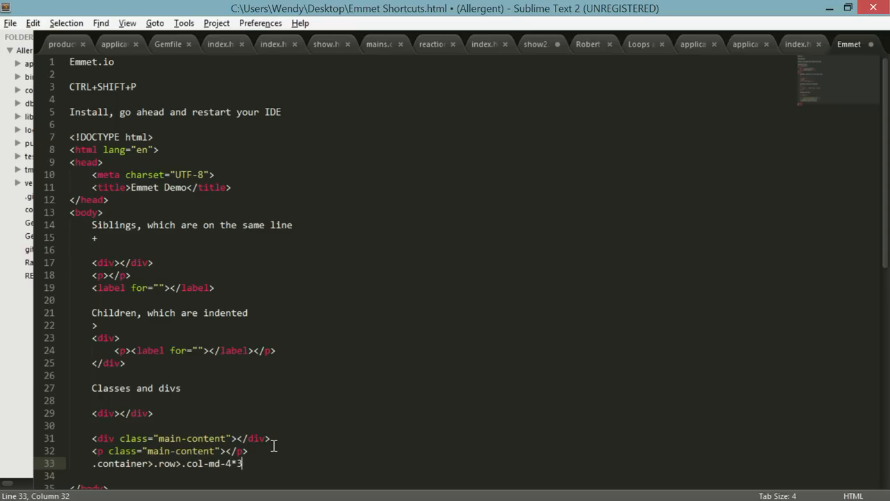
key("Tab")
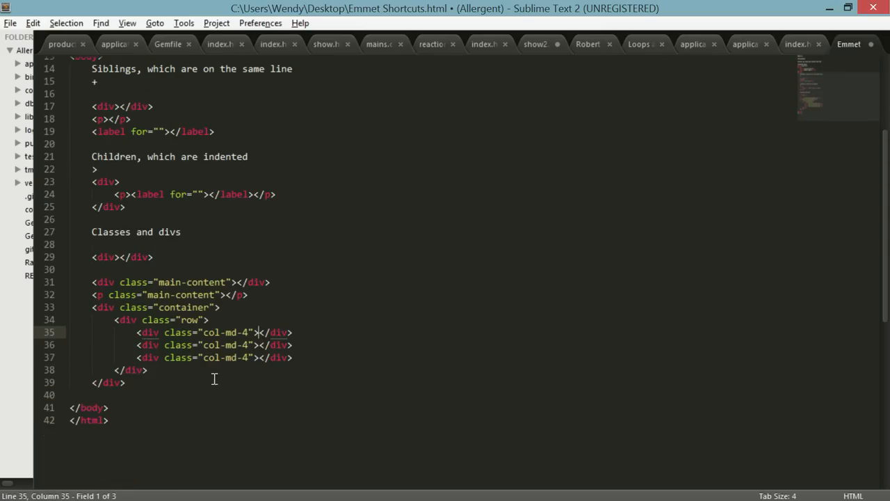
left_click(209, 394)
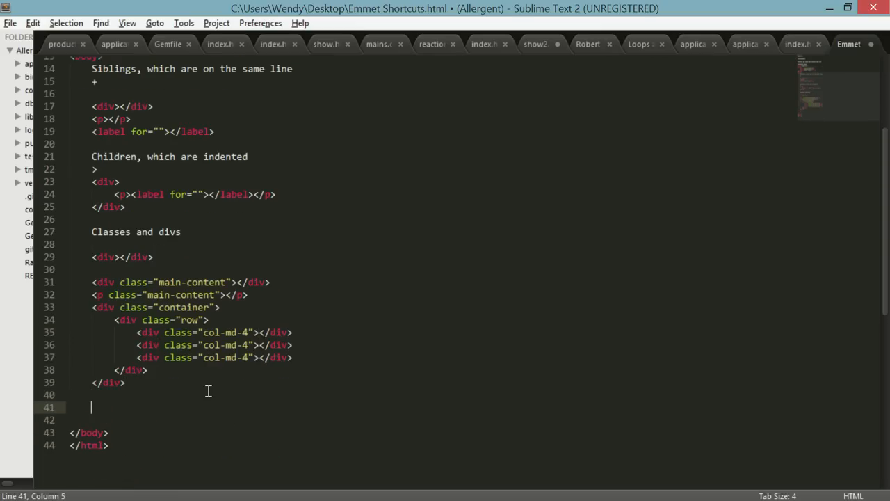
Expand ul>li.bucket$*5 into five list items bucket1–bucket5 and fill the first with text
type("u")
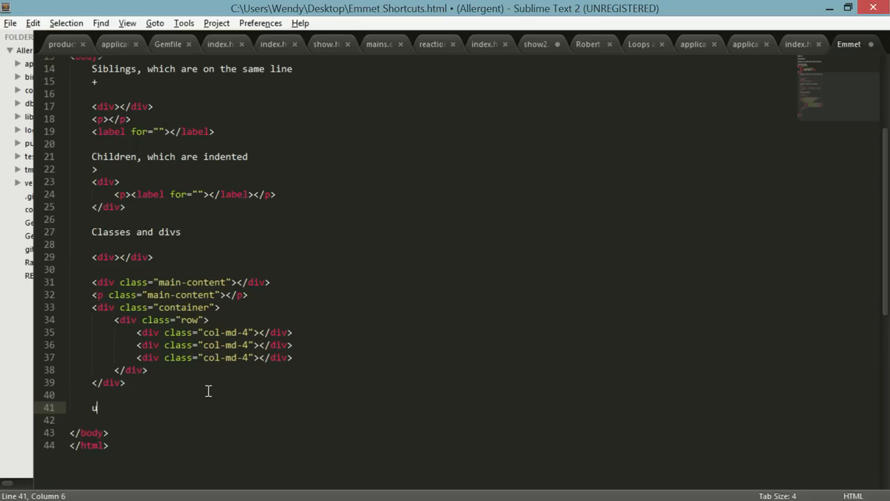
type("l>li")
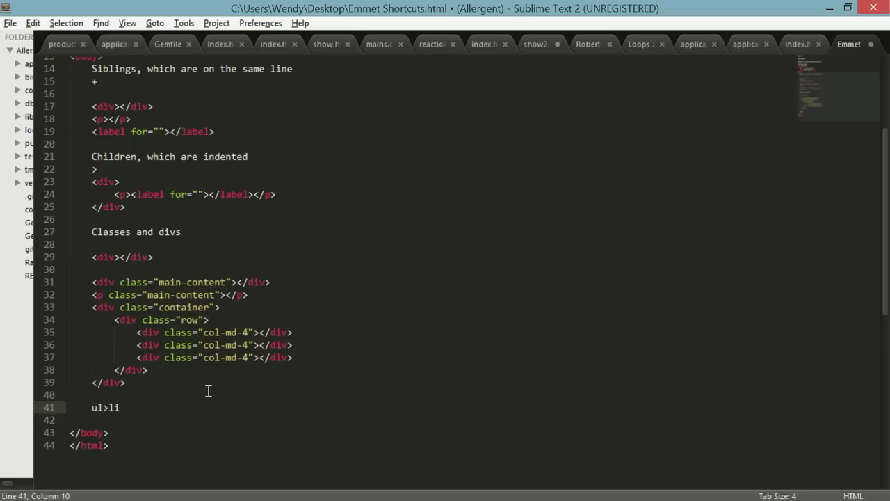
type("*")
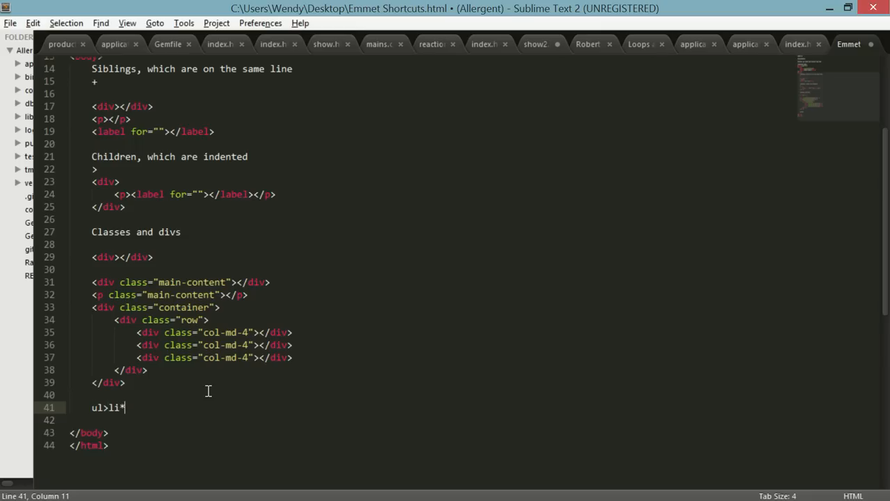
key("Backspace")
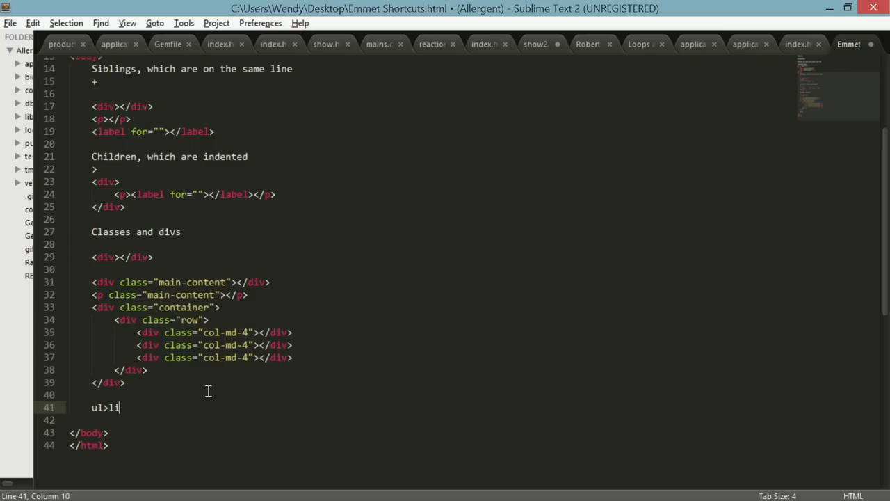
type(".")
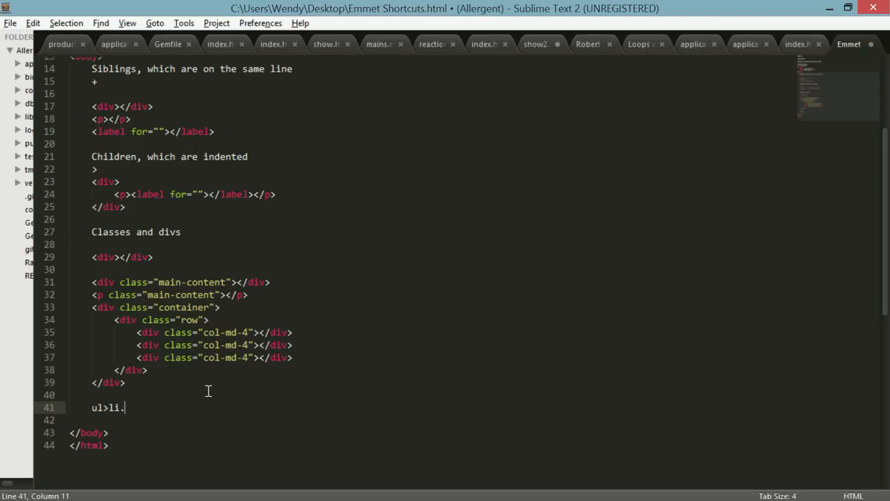
type("bu")
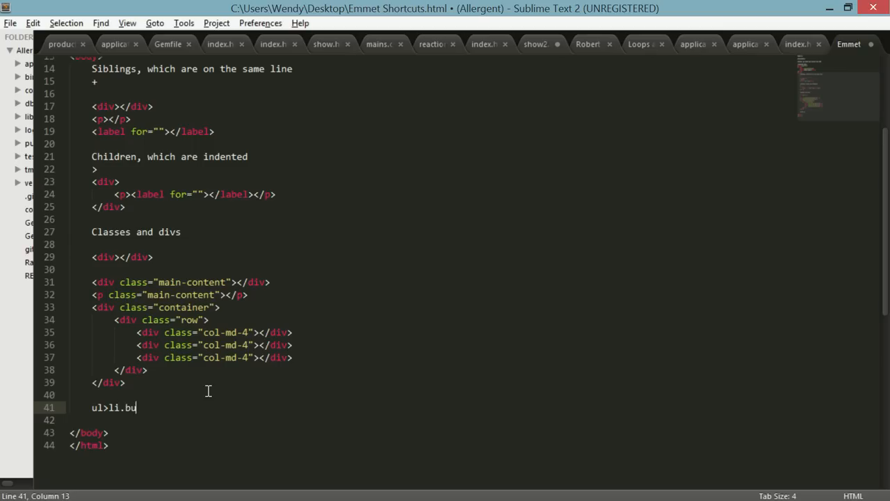
type("cket$")
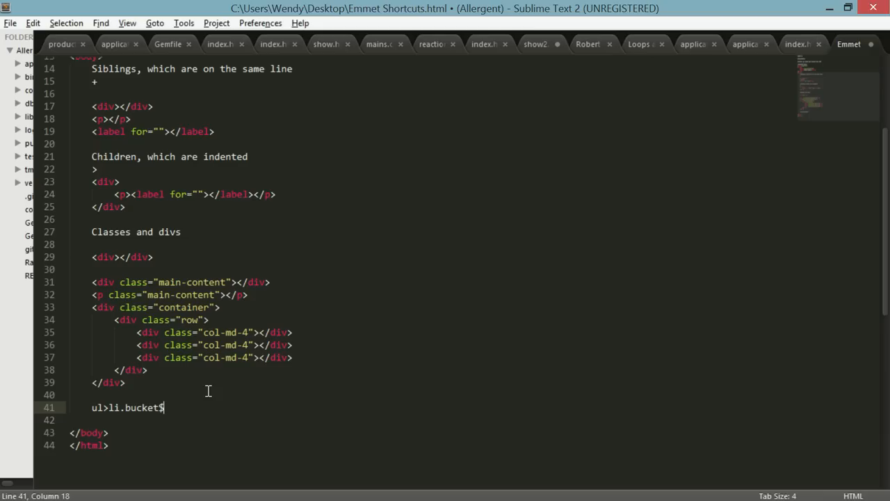
type("*")
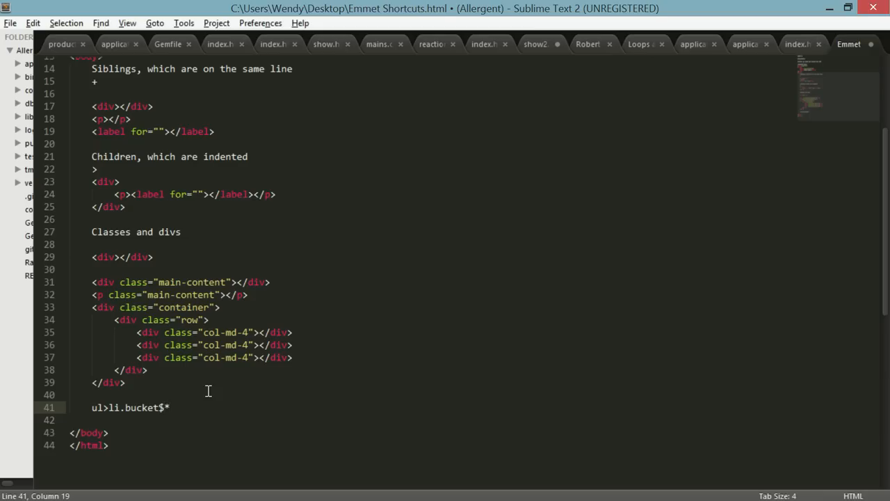
type("5>")
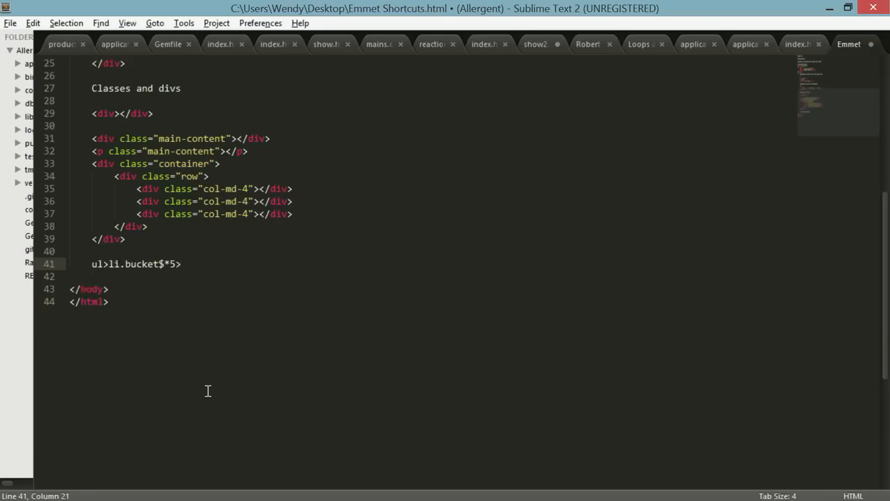
key("Tab")
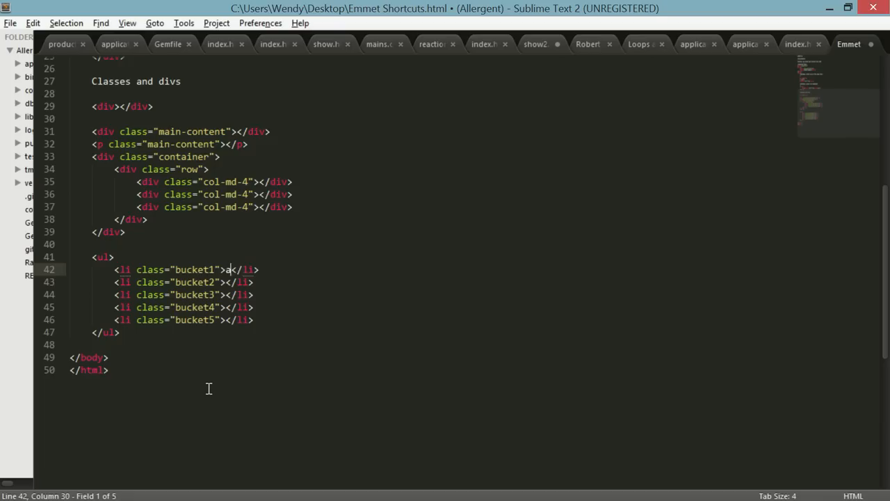
type("fljawkejrwalkjer")
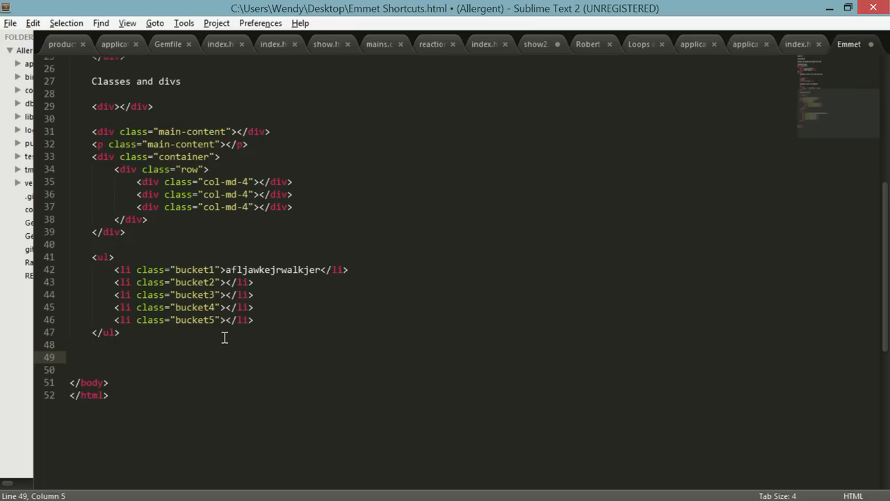
Expand .main-content>p>lorem into a main-content div with a lorem ipsum paragraph
type(".main-content")
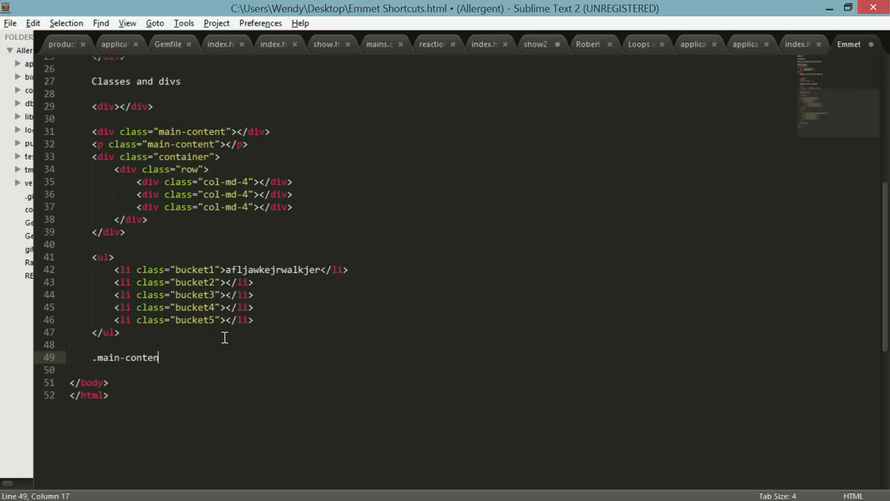
type("t>p>")
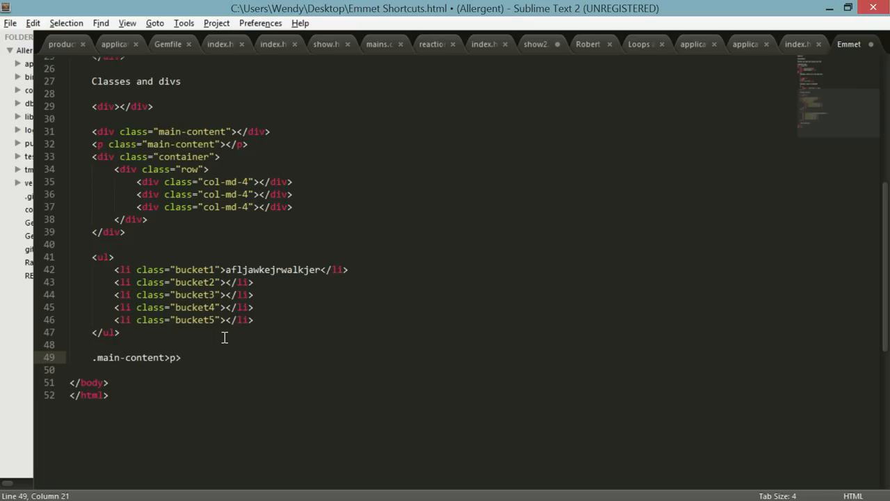
type("lorem")
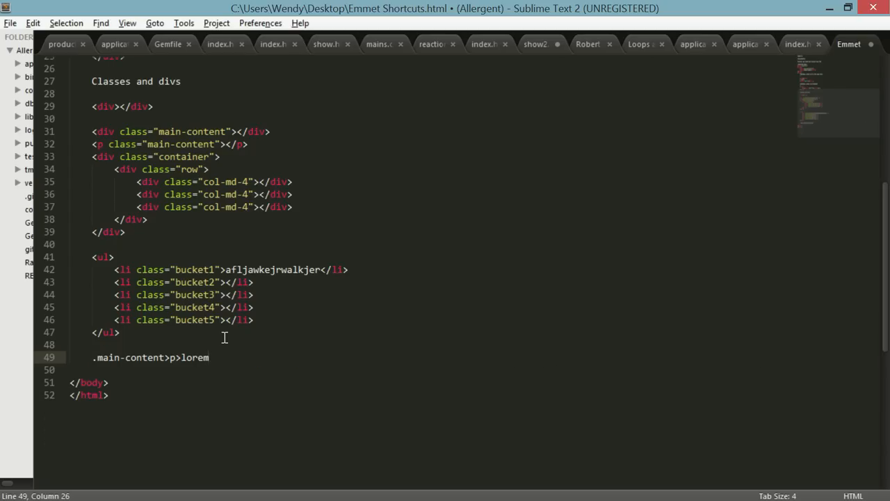
key("Tab")
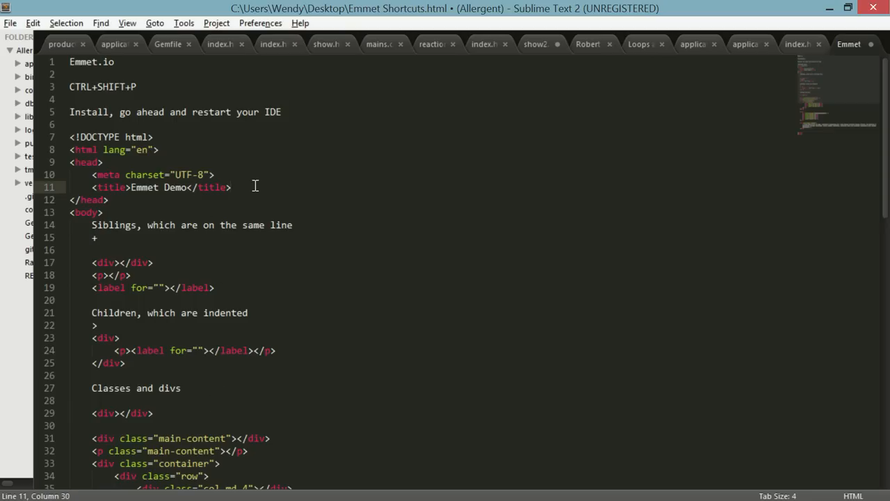
Below the title, expand link:css into a stylesheet link with href namehere.css
key("enter")
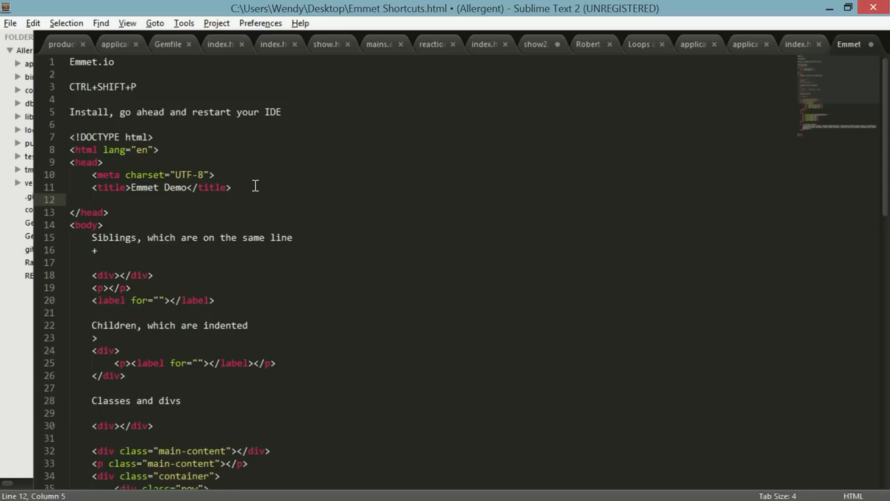
type("link:css")
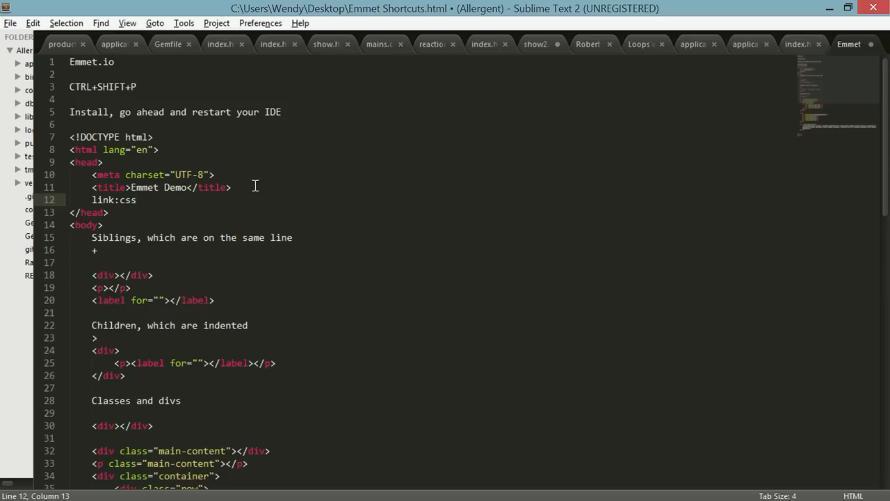
key("Tab")
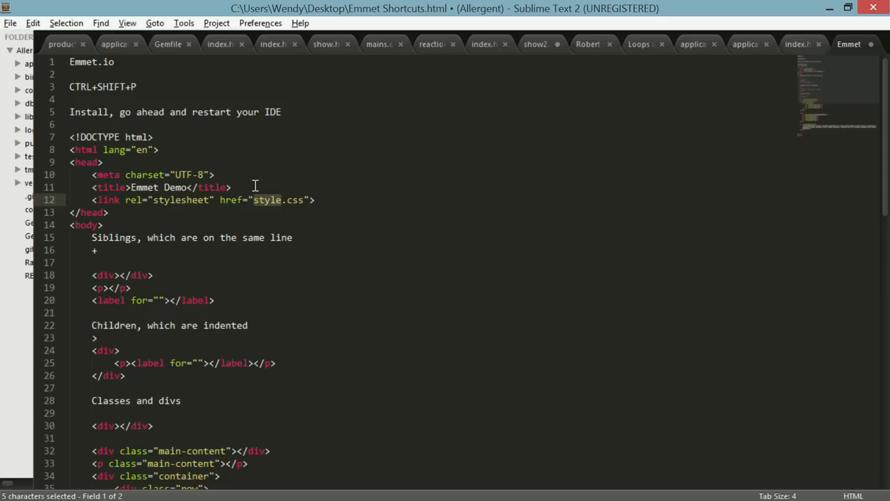
type("name")
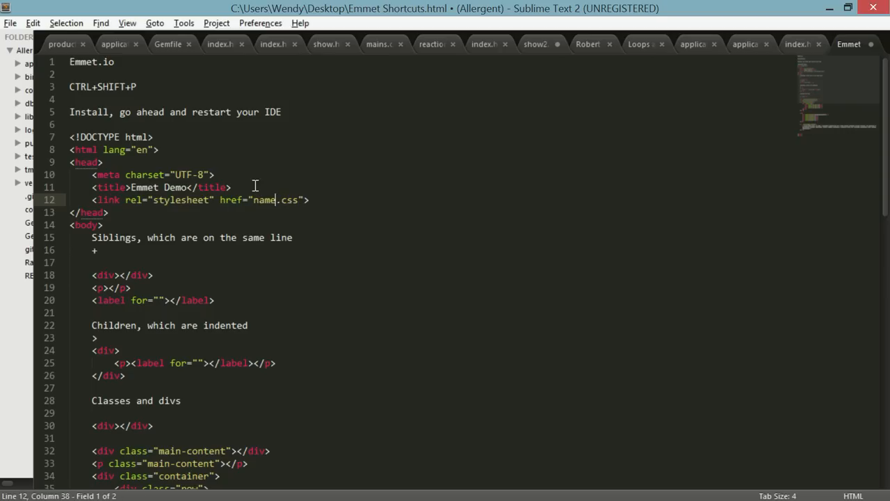
type("here")
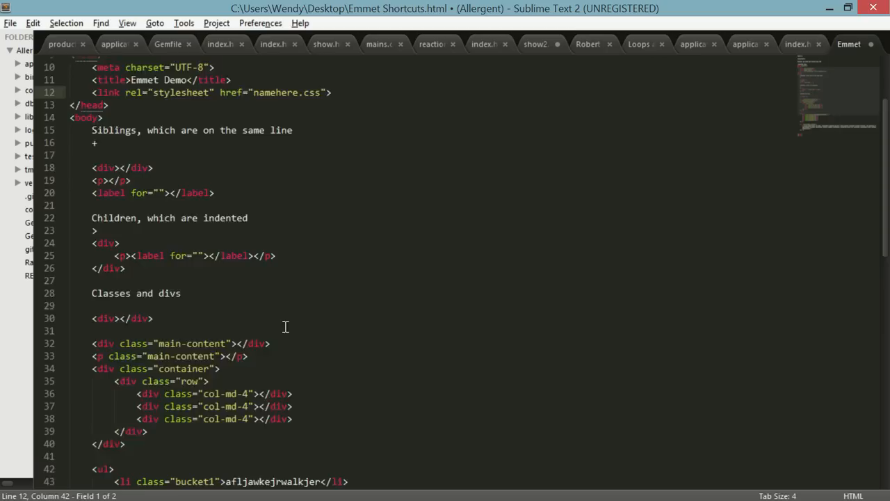
scroll("down", 3)
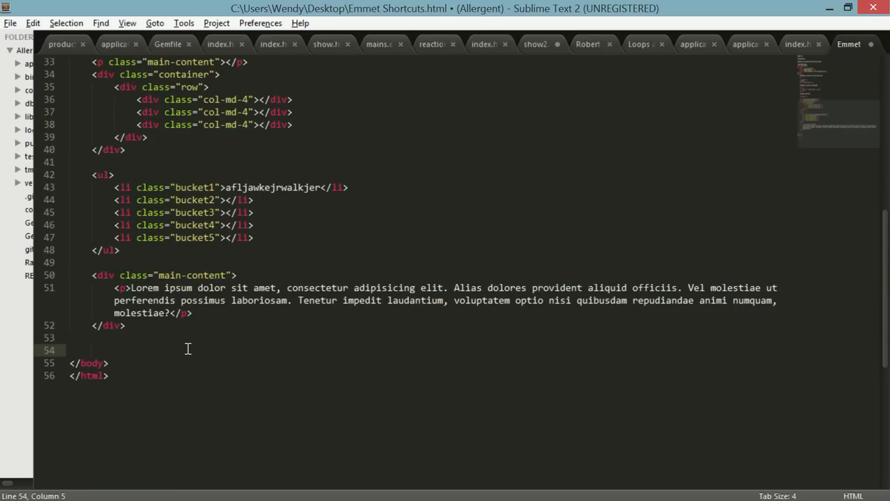
Expand 'img' into an image tag with empty src and alt, then begin typing 'tab' below it
type("img")
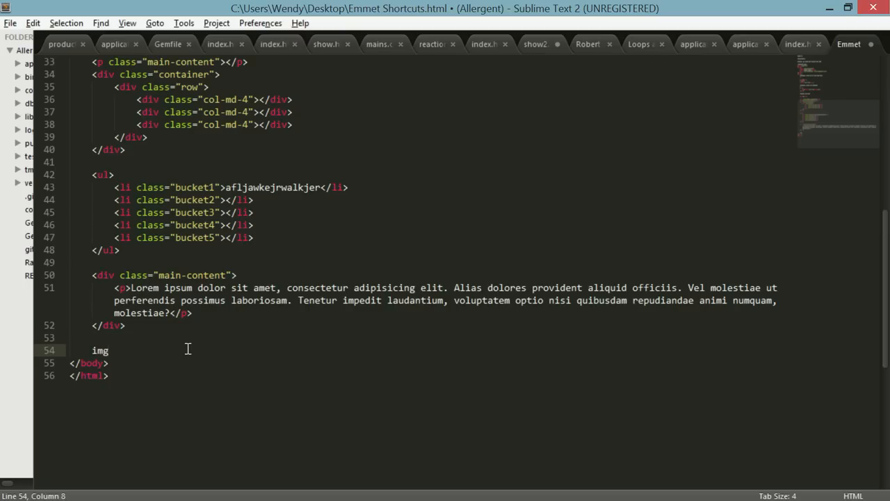
key("Tab")
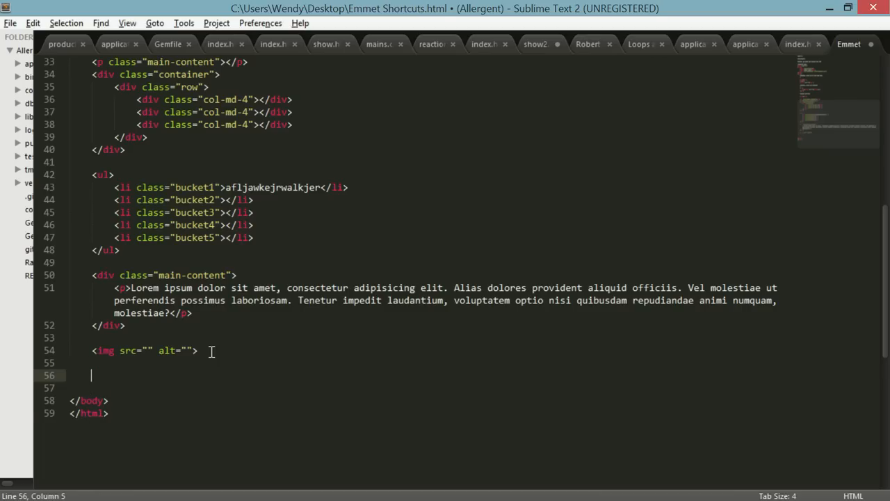
type("tab")
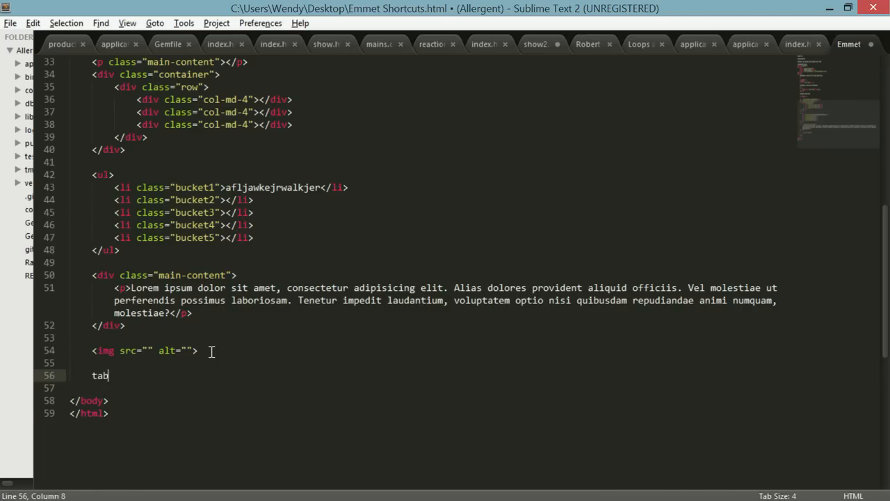
Complete 'table+' and expand it into a table with one tr and an empty td
type("le+")
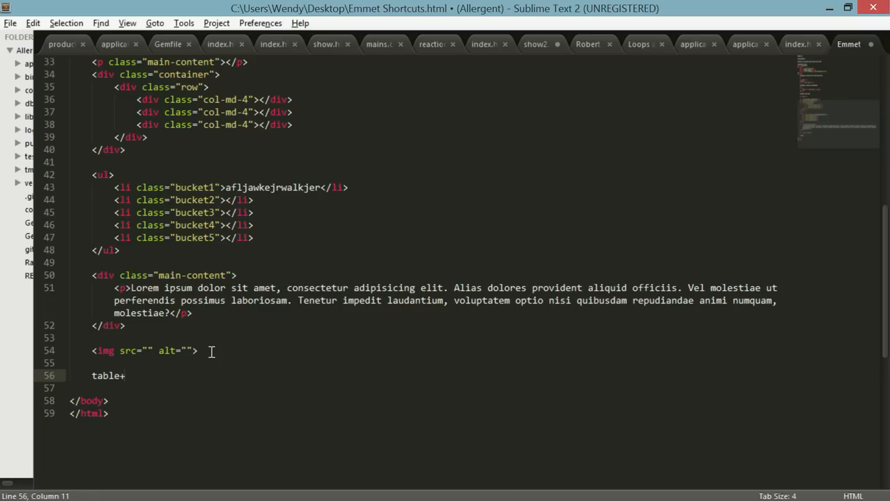
key("Tab")
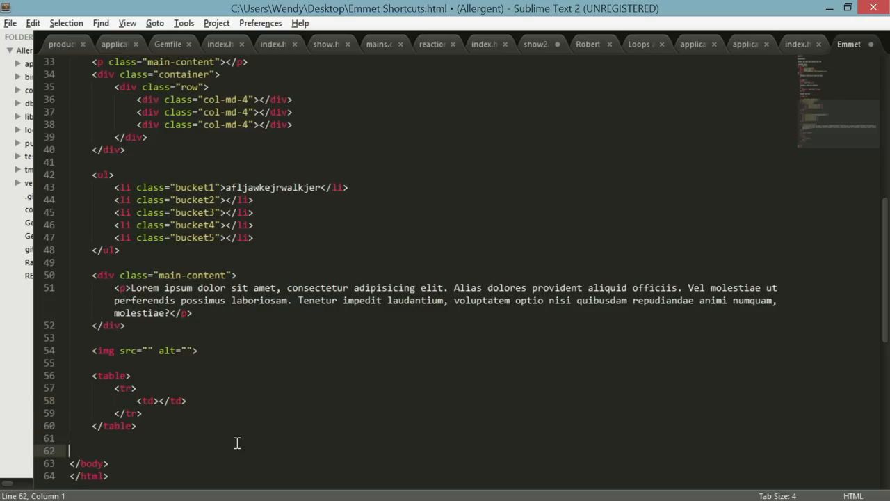
key("Tab")
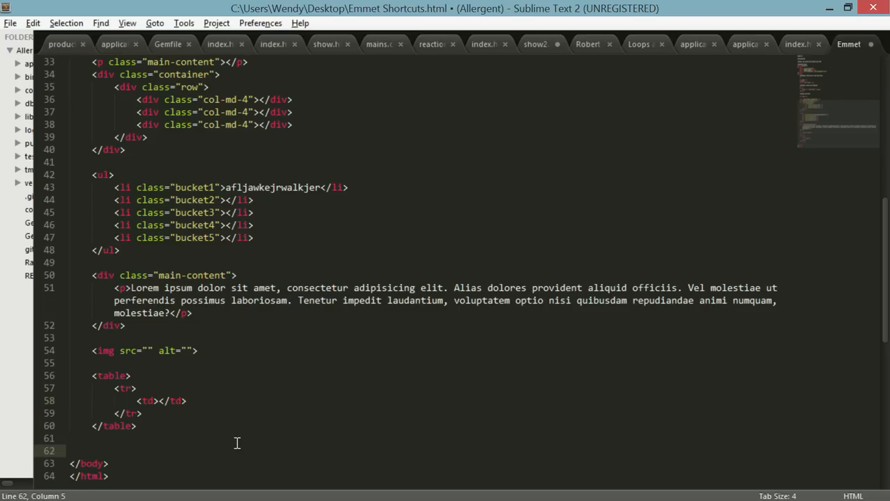